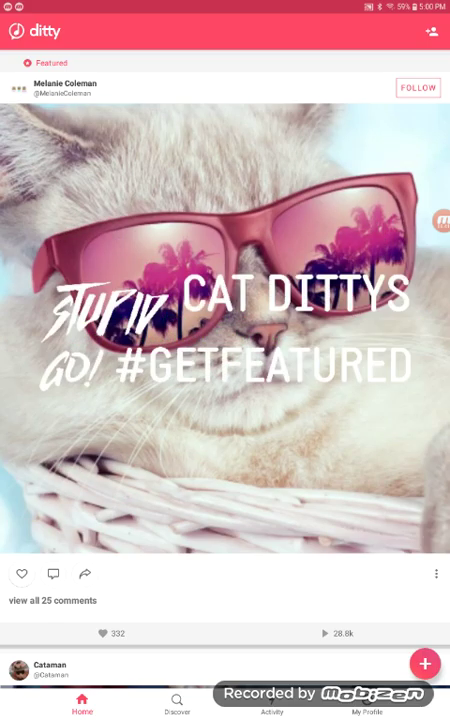
Browse down through the Ditty feed and open one of the posts
scroll("down", 3)
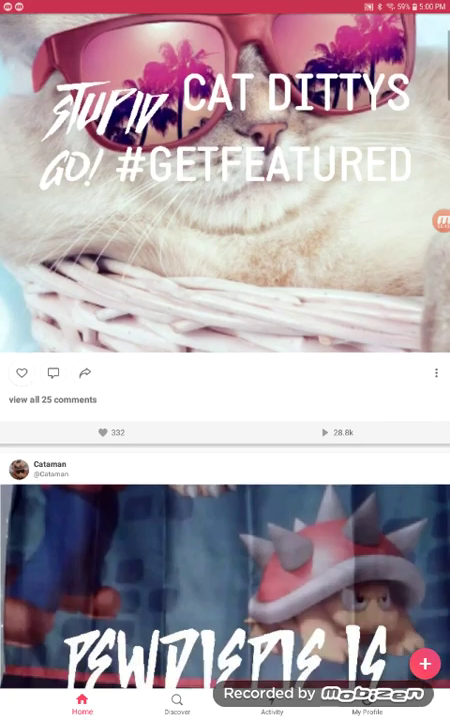
scroll("down", 3)
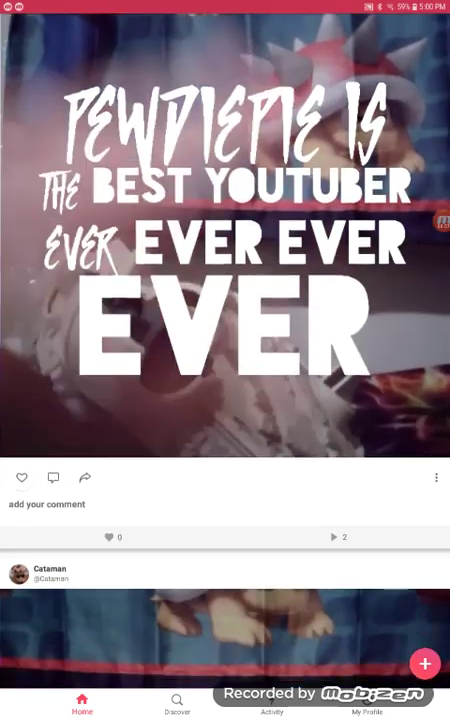
scroll("down", 3)
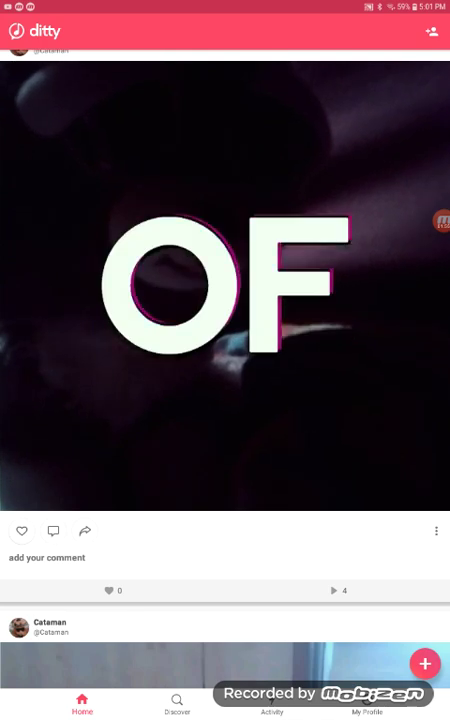
scroll("down", 3)
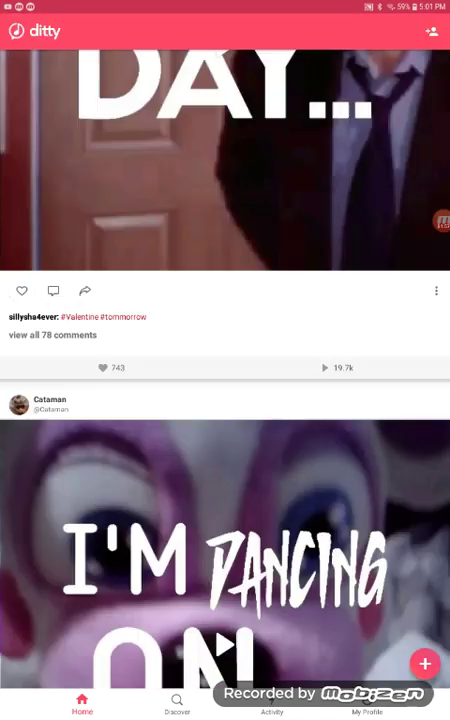
scroll("down", 3)
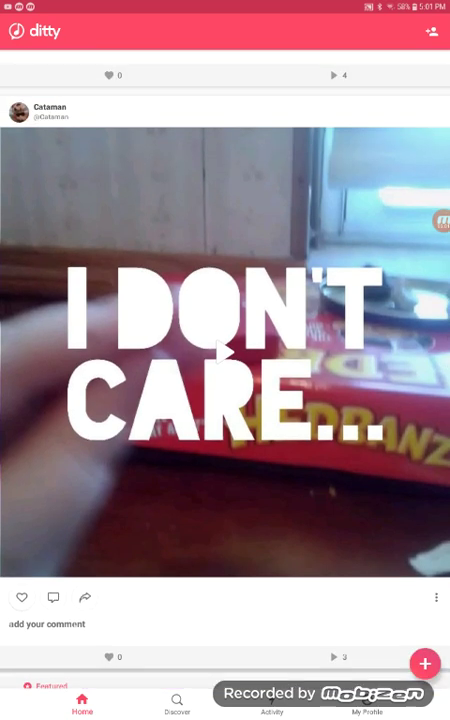
scroll("down", 3)
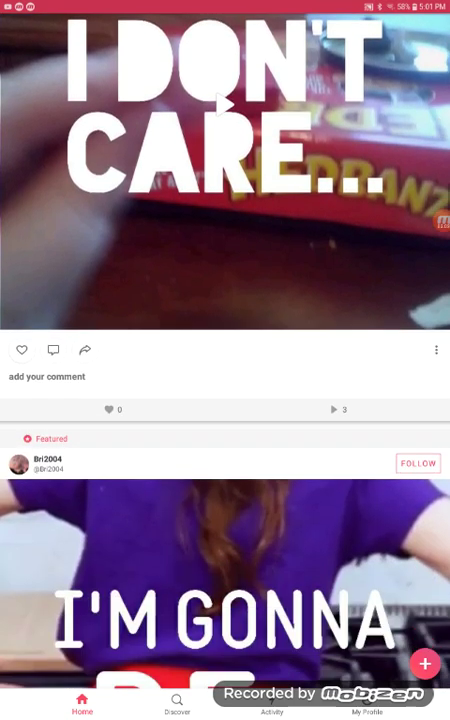
scroll("down", 3)
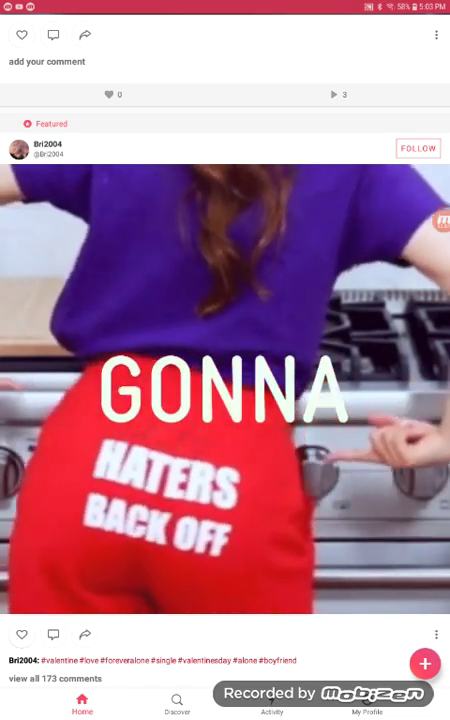
scroll("down", 3)
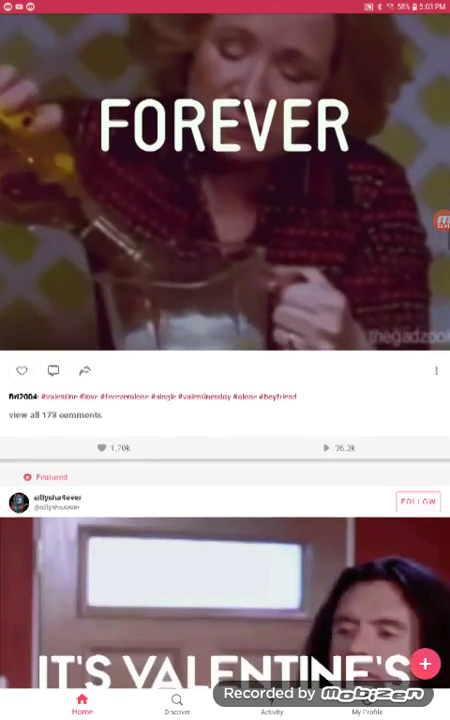
scroll("up", 3)
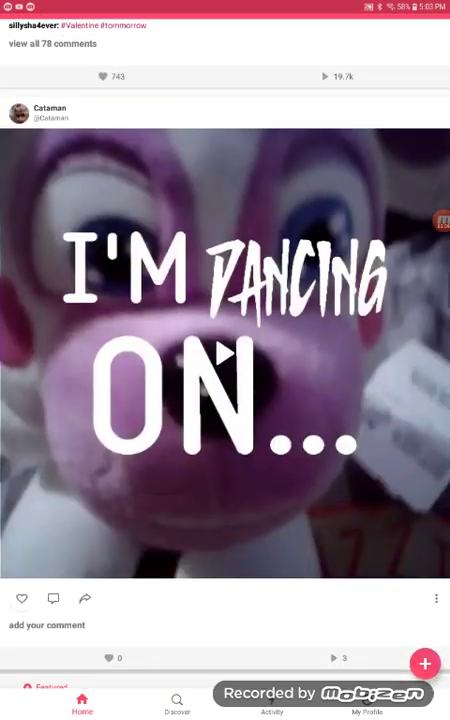
scroll("down", 3)
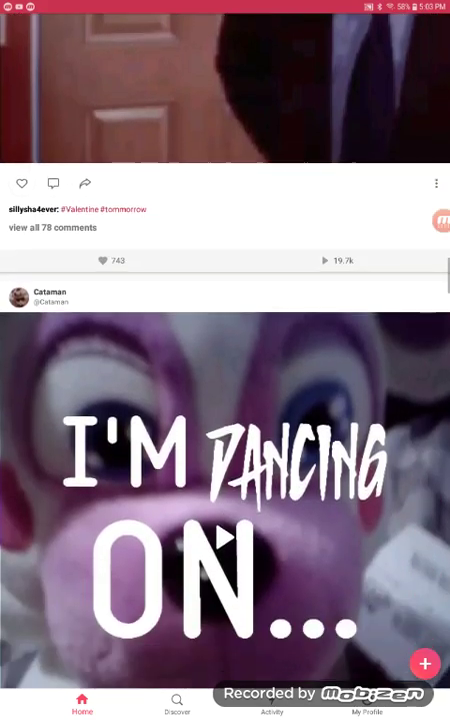
scroll("up", 3)
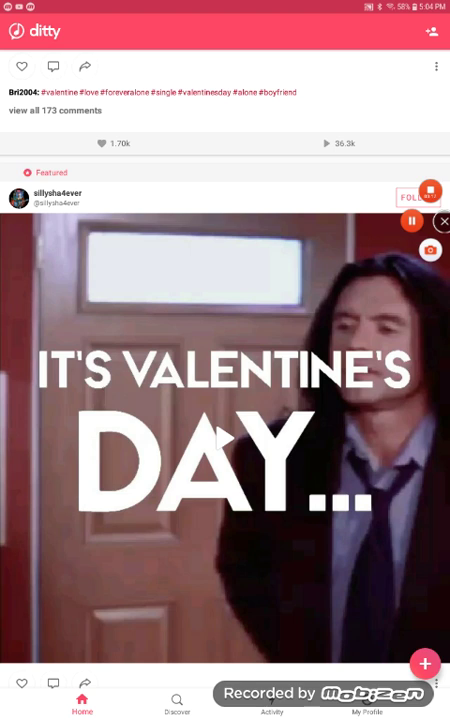
scroll("down", 3)
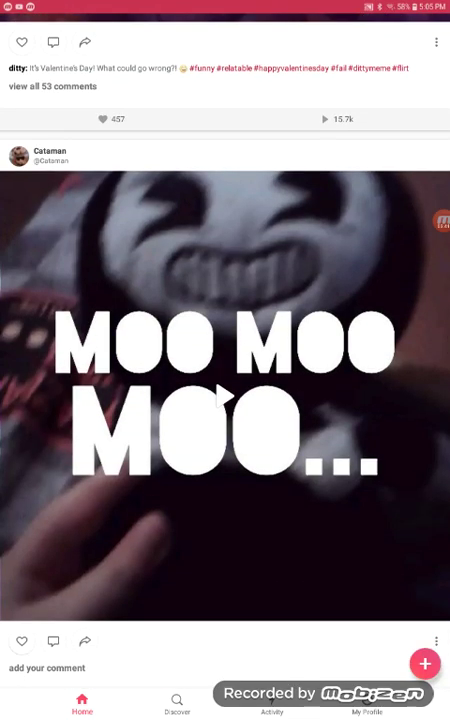
left_click(224, 414)
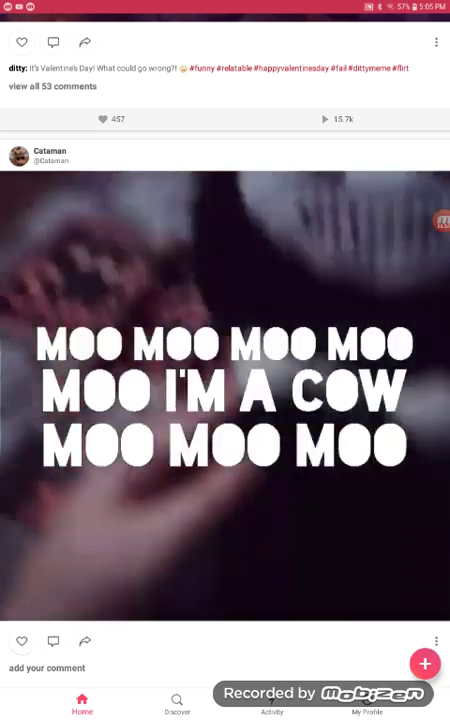
Scroll further through the feed and start a new ditty with the pink + button
scroll("up", 3)
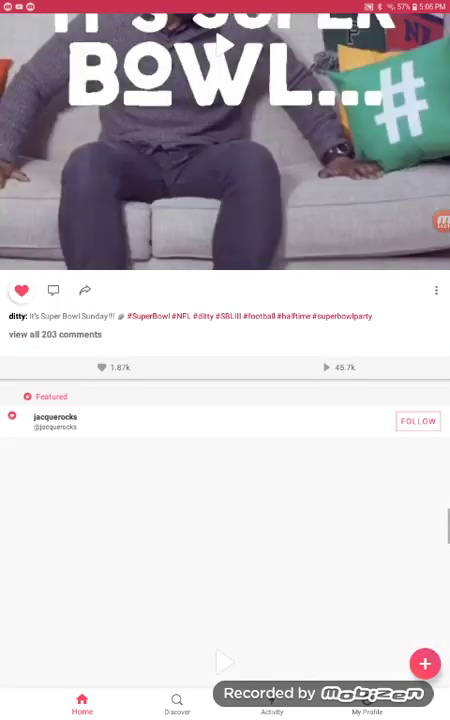
scroll("down", 3)
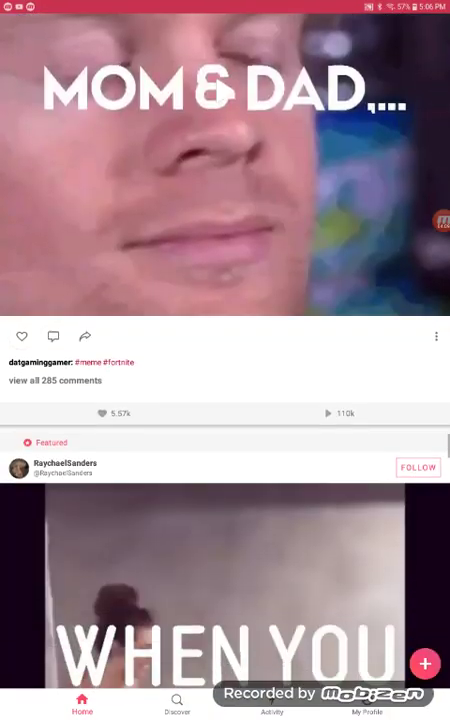
scroll("down", 3)
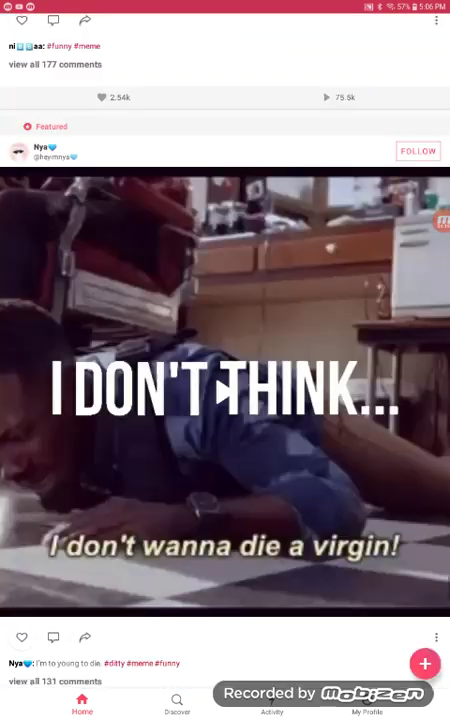
scroll("down", 3)
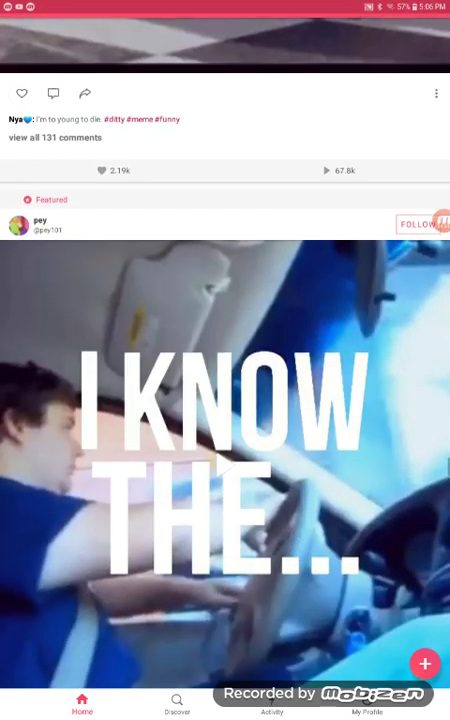
scroll("down", 3)
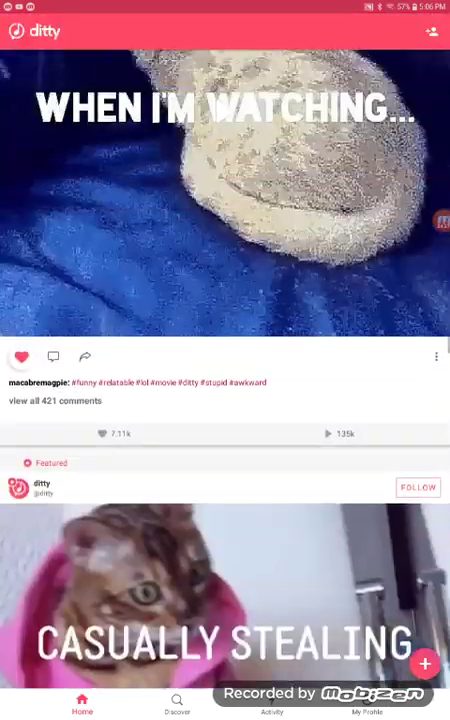
scroll("down", 3)
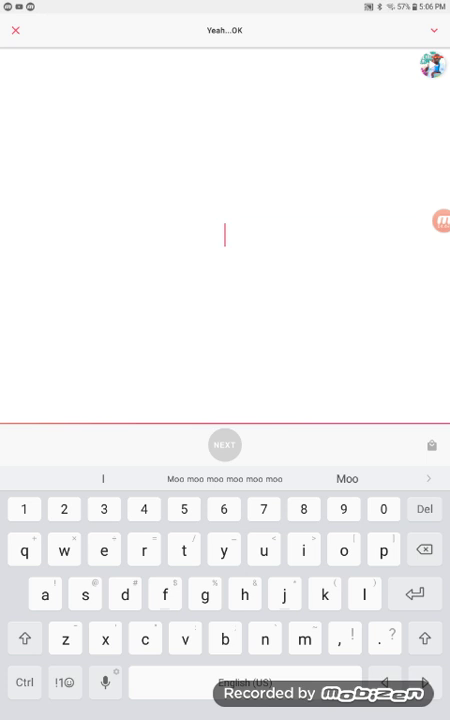
left_click(432, 220)
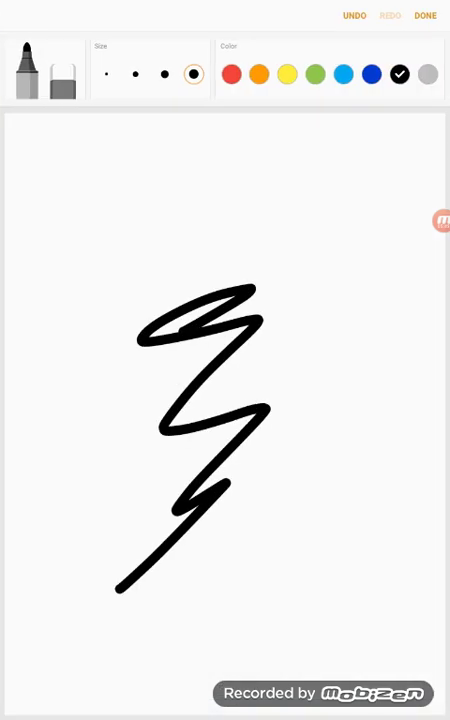
Draw the cat's pointed ears and top of the head in black, undoing and redrawing the first attempt
left_click(352, 16)
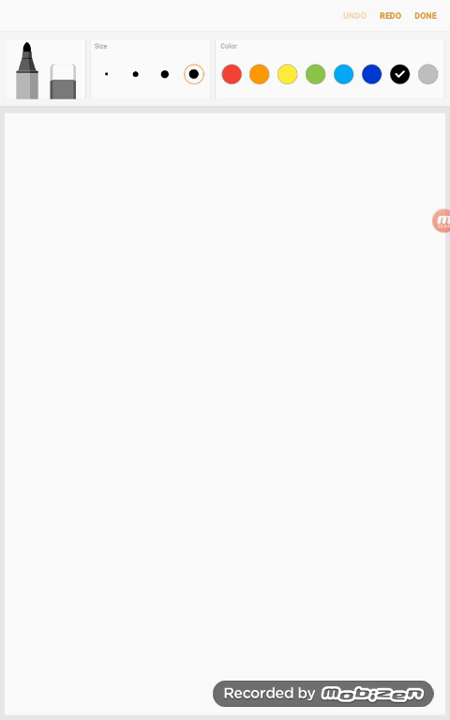
left_click_drag(36, 124, 250, 250)
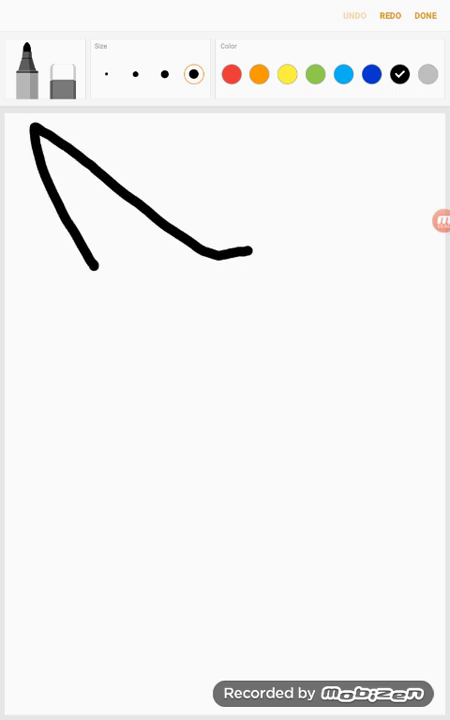
left_click_drag(240, 252, 438, 114)
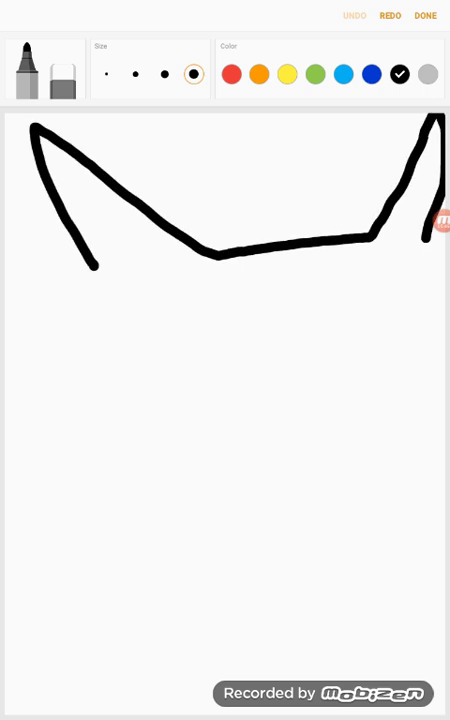
left_click(352, 16)
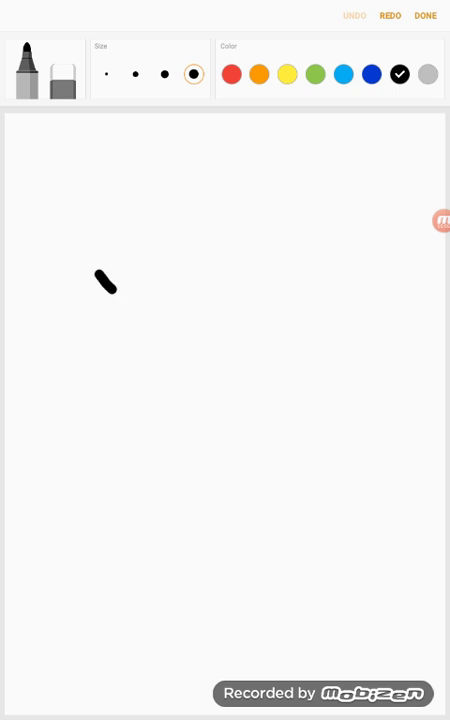
left_click_drag(110, 290, 330, 244)
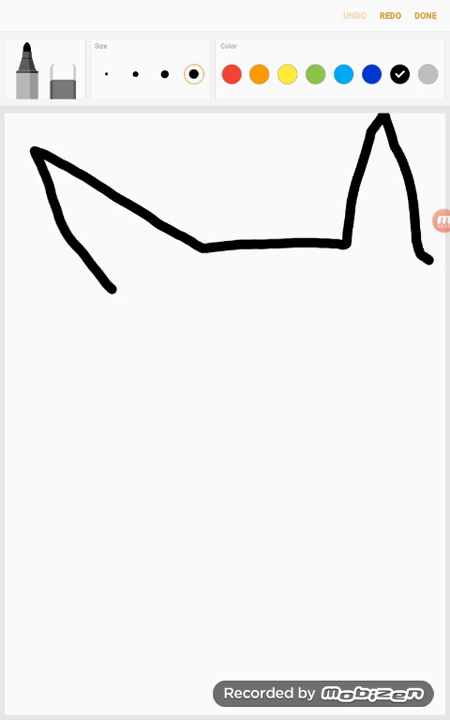
left_click(354, 16)
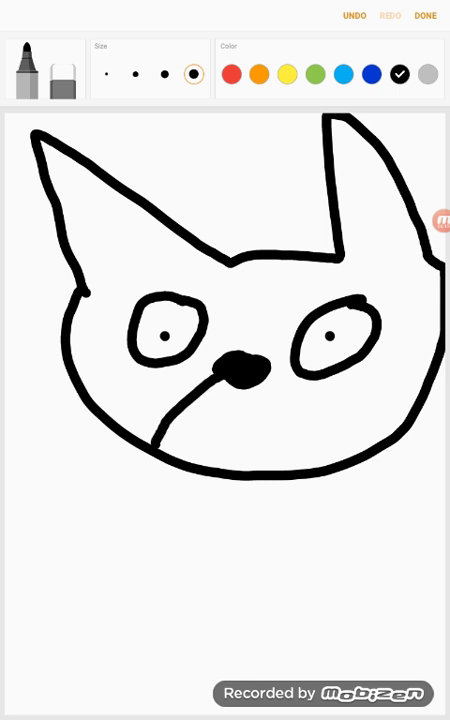
Add the cat's mouth, whiskers, round body, legs and raised paw with the black pen
left_click_drag(256, 376, 350, 456)
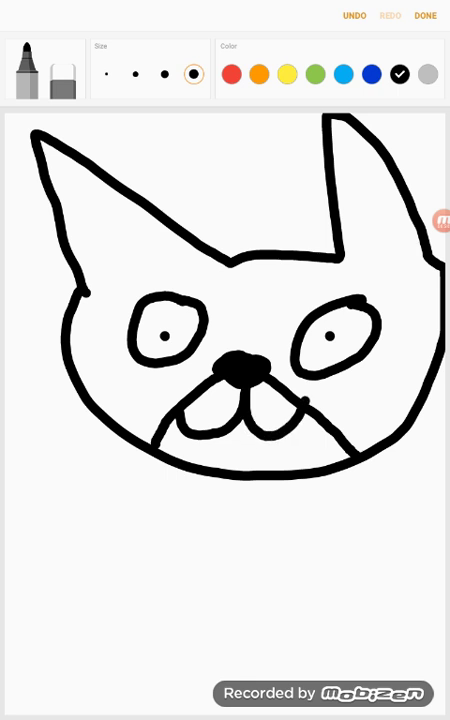
left_click(354, 16)
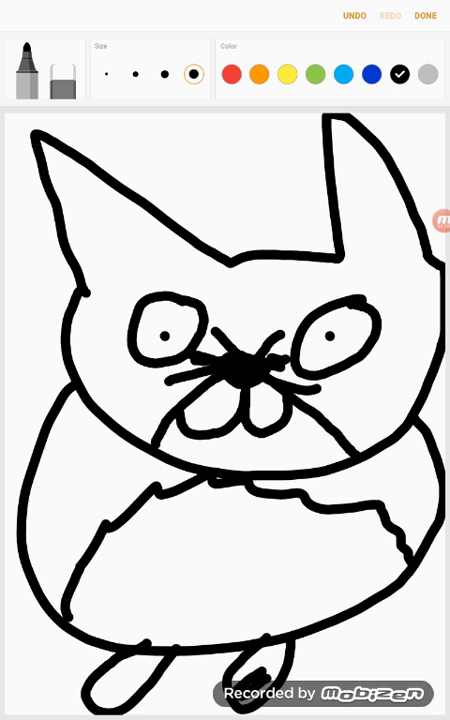
left_click(388, 16)
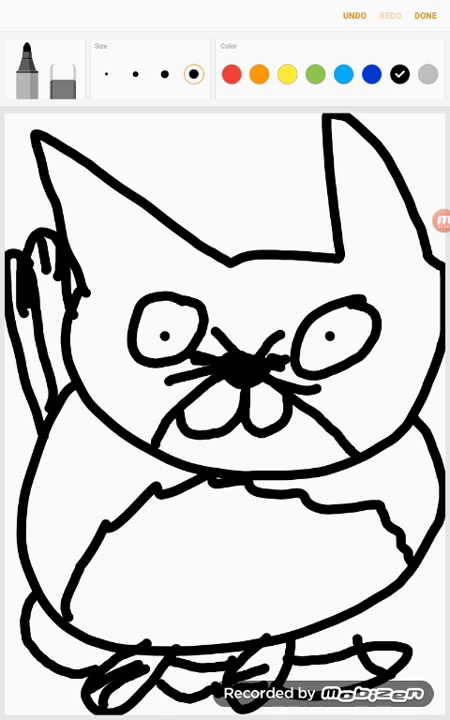
Write 'cats' above the head, insert the finished drawing and save the note
left_click(182, 128)
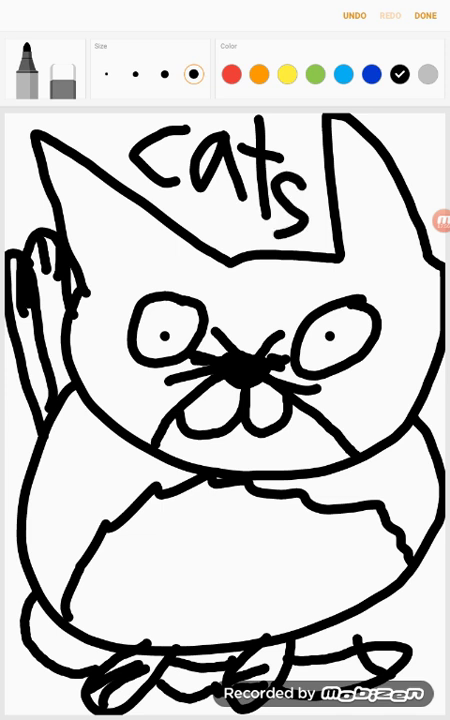
left_click(424, 16)
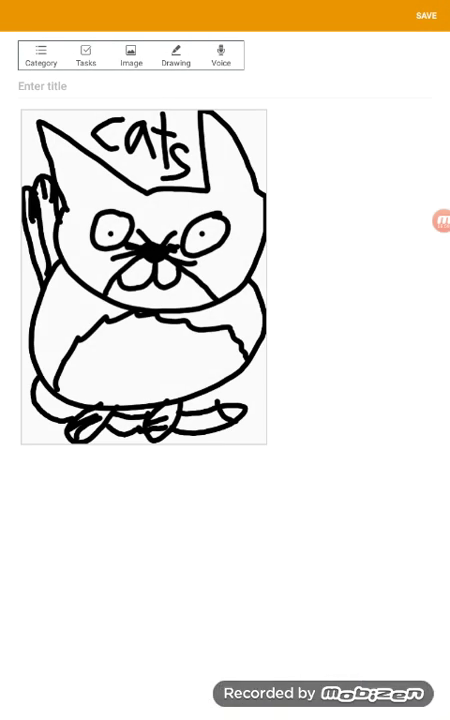
left_click(424, 16)
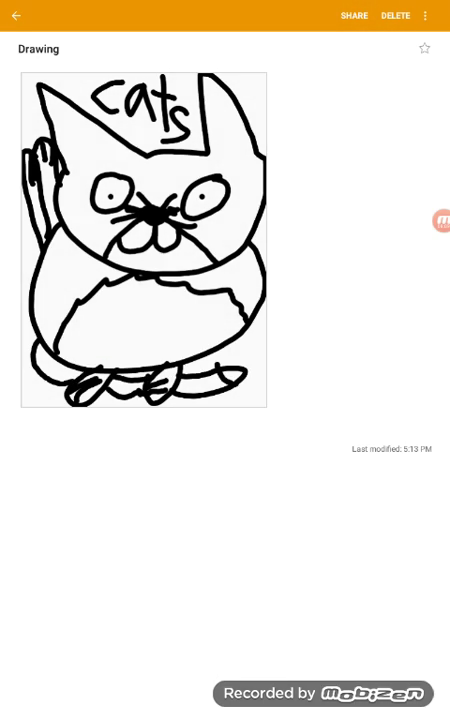
Share the saved note to Discord and choose the general channel as destination
left_click(354, 16)
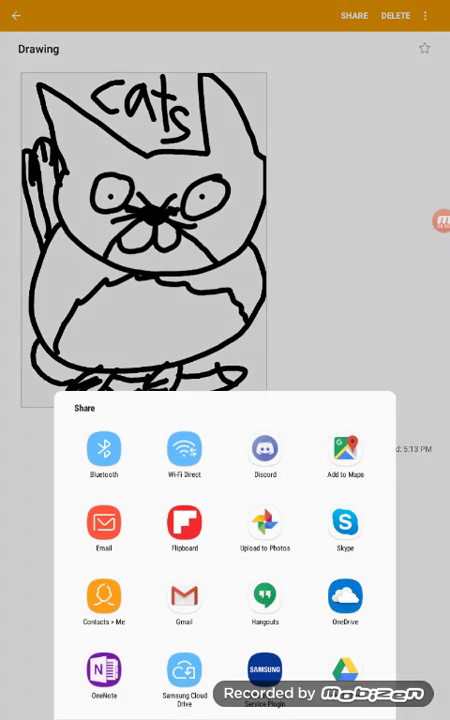
left_click(262, 448)
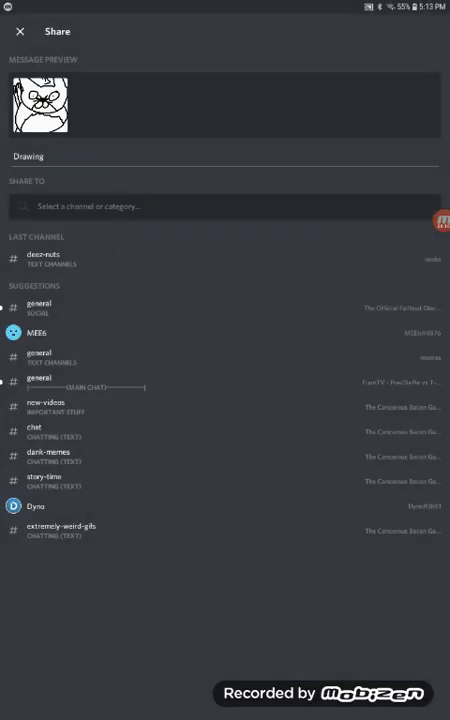
left_click(40, 258)
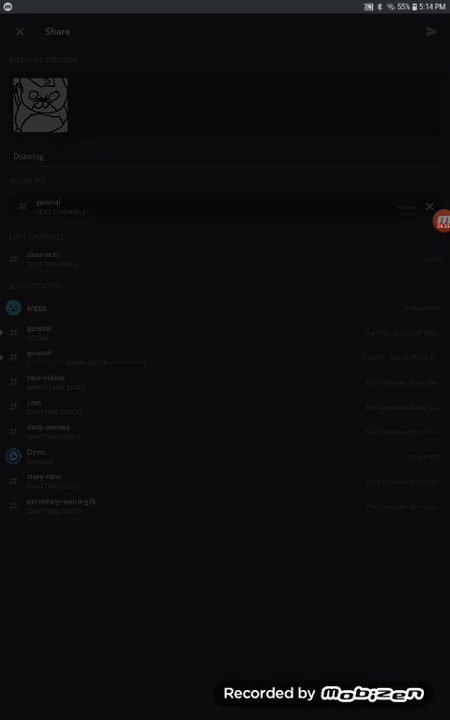
Send the drawing to #general, browse earlier posts and open the 'Squidward On A Chair' video
left_click(434, 32)
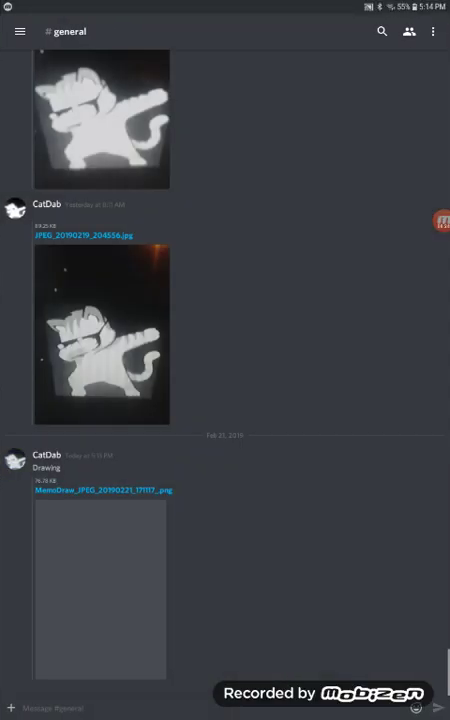
scroll("down", 3)
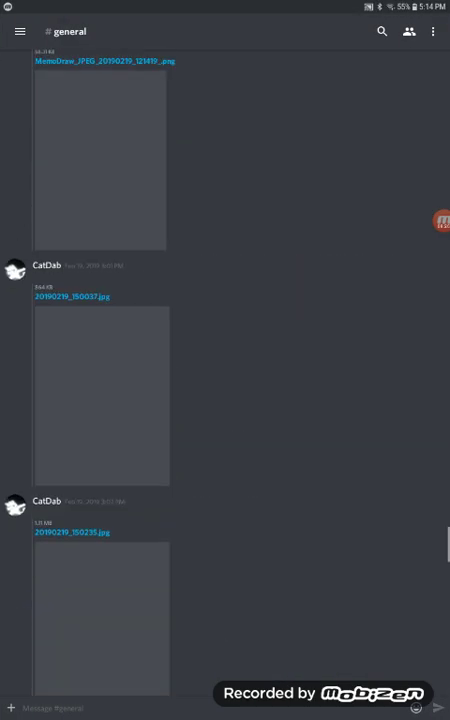
scroll("down", 3)
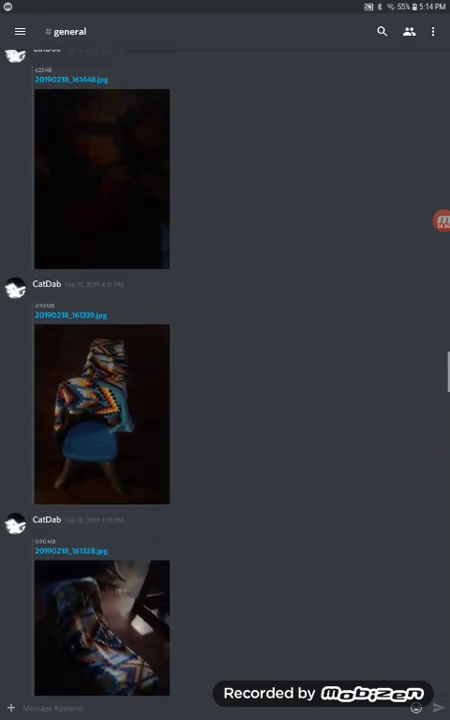
scroll("down", 3)
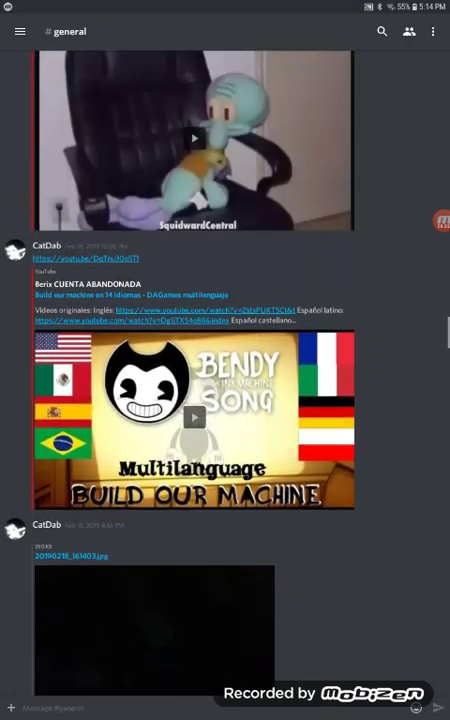
scroll("down", 3)
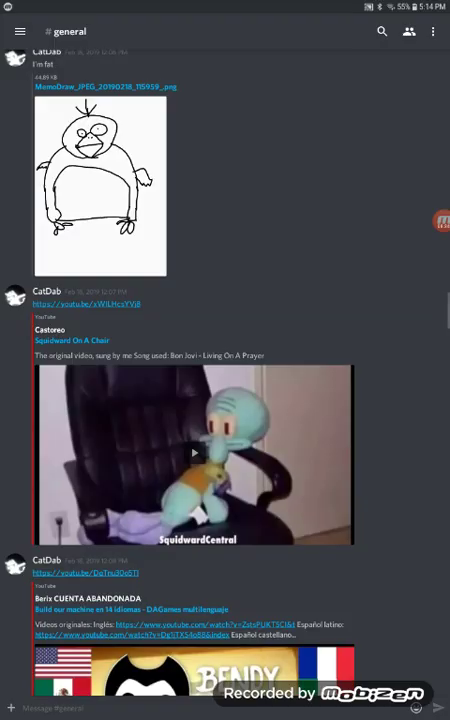
left_click(192, 452)
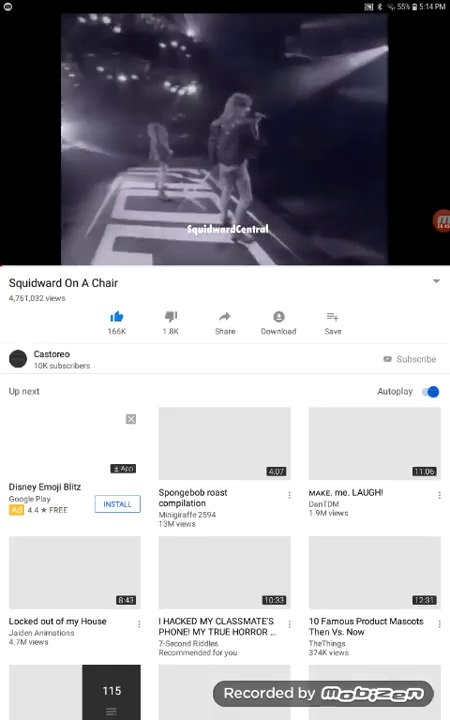